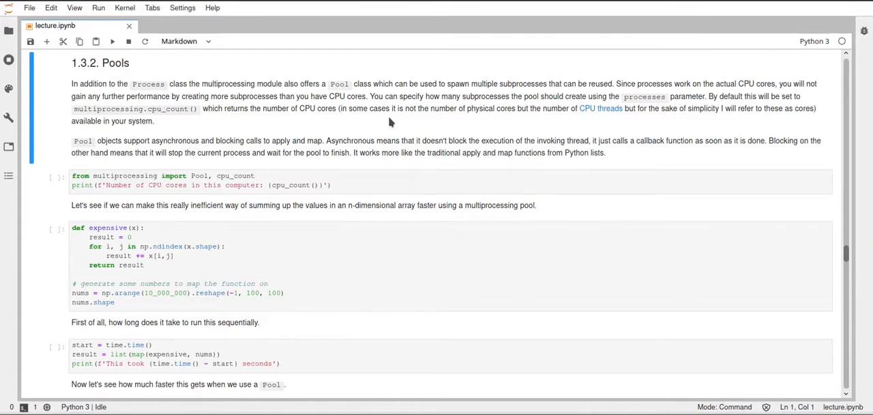
mouse_move(268, 135)
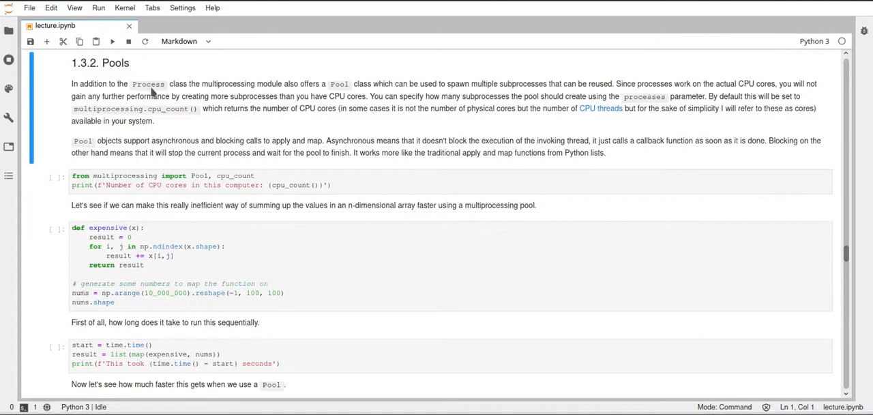
mouse_move(224, 122)
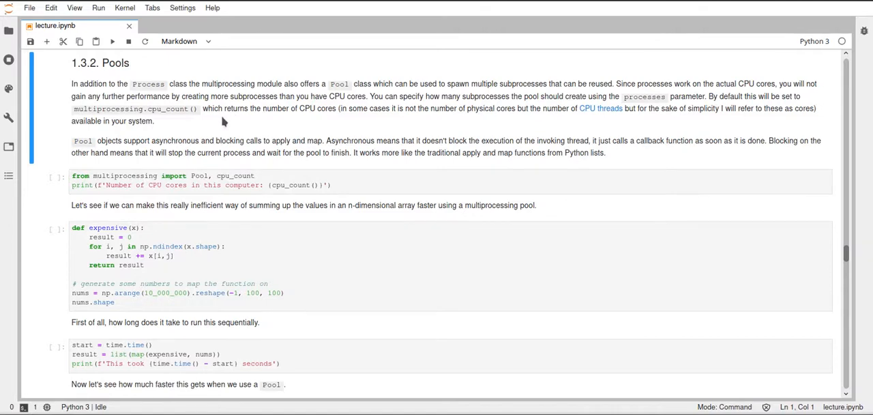
mouse_move(345, 88)
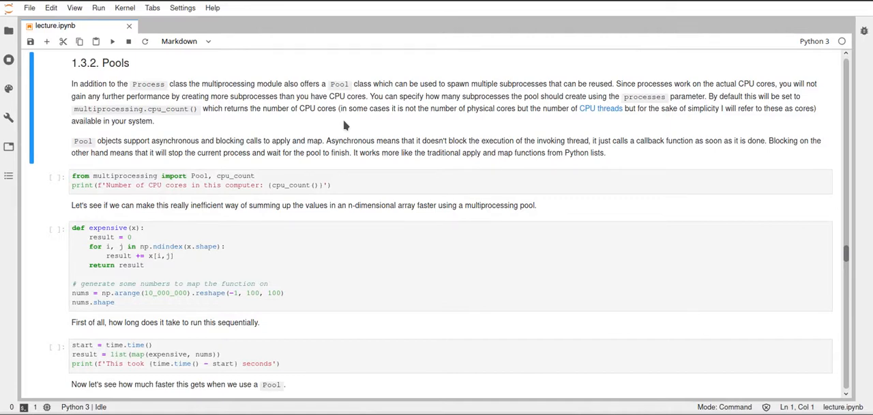
mouse_move(348, 89)
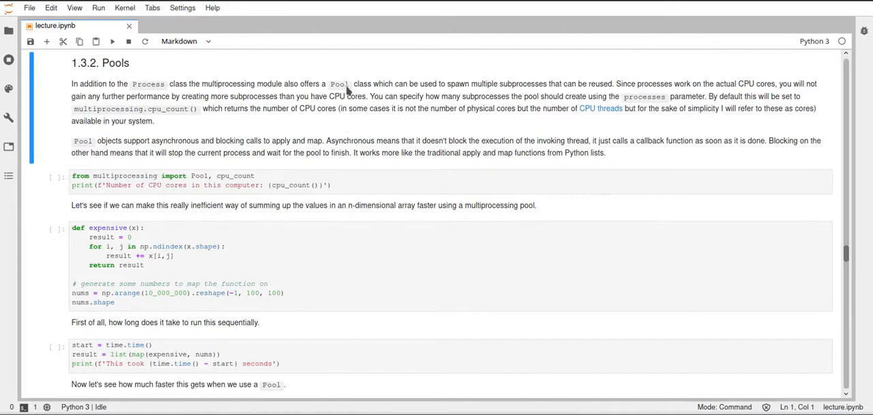
mouse_move(381, 122)
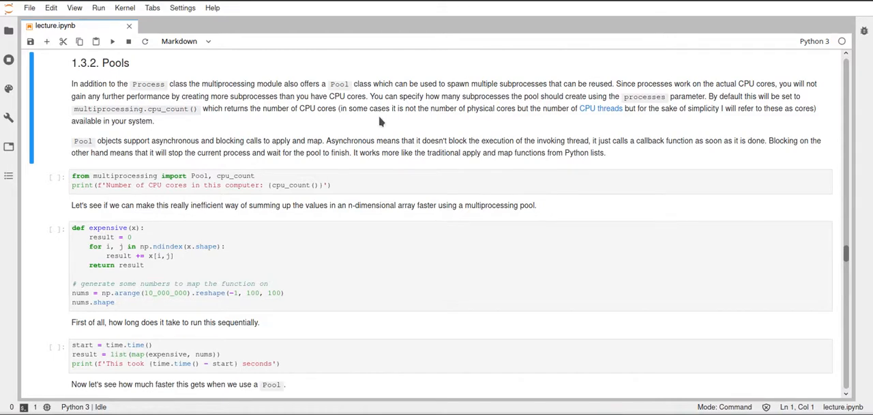
mouse_move(348, 95)
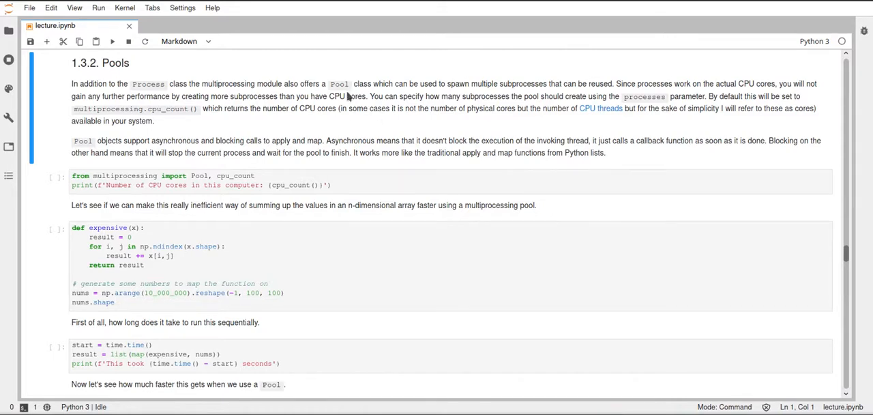
mouse_move(349, 124)
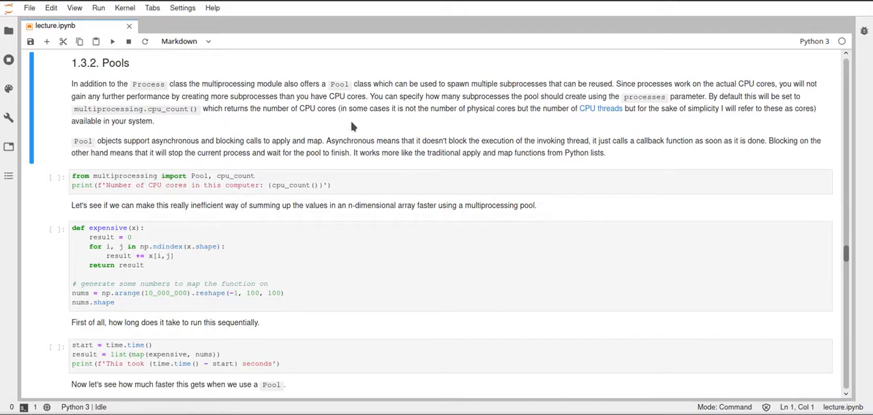
mouse_move(362, 121)
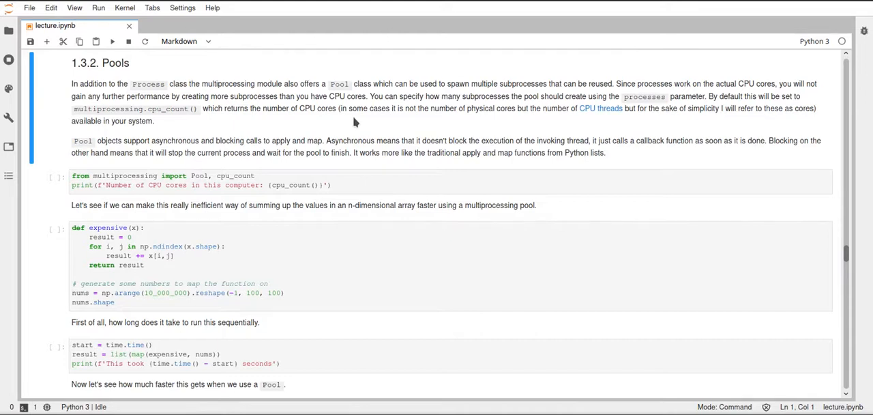
mouse_move(242, 116)
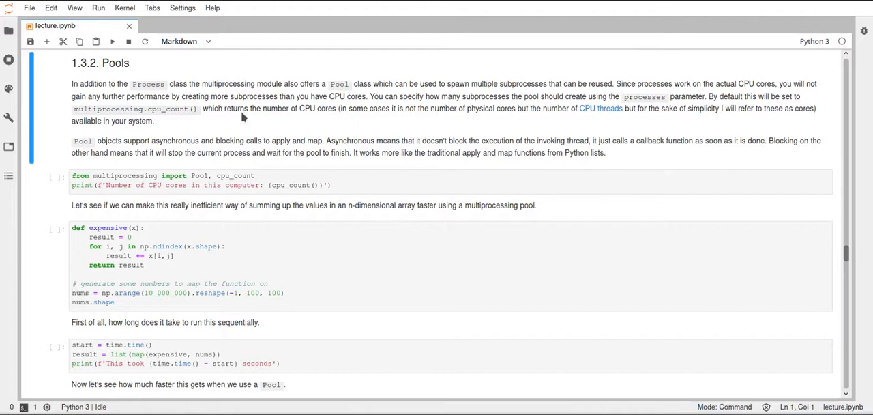
mouse_move(196, 117)
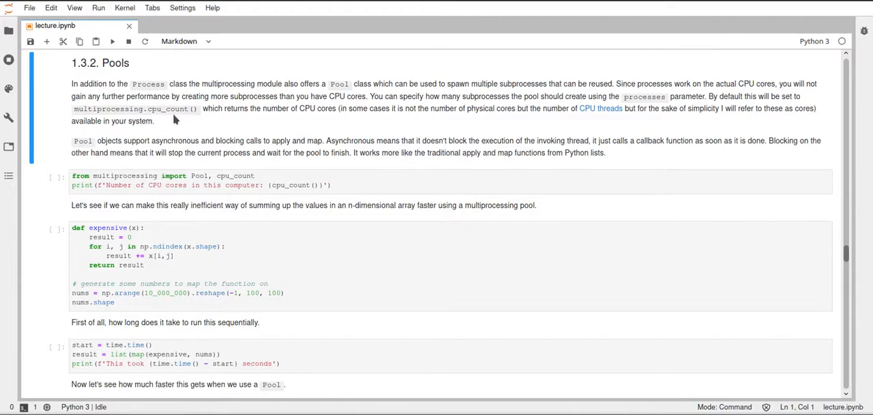
Step: Save the notebook and run the expensive/nums cell, showing array shape (1000, 100, 100)
click(246, 185)
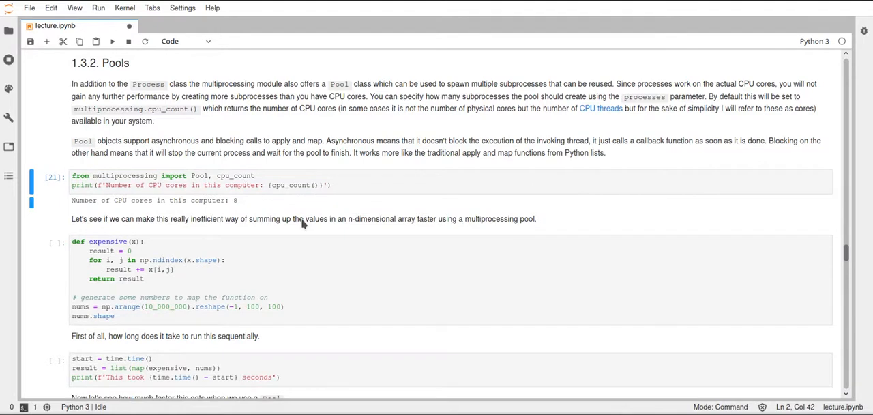
mouse_move(240, 208)
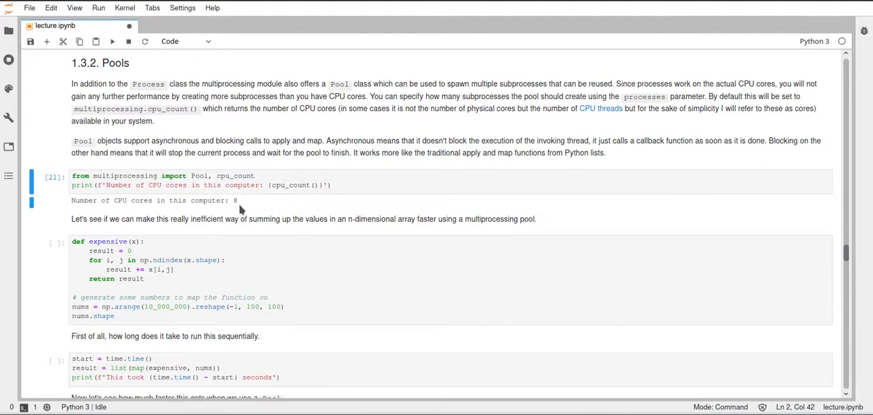
mouse_move(263, 207)
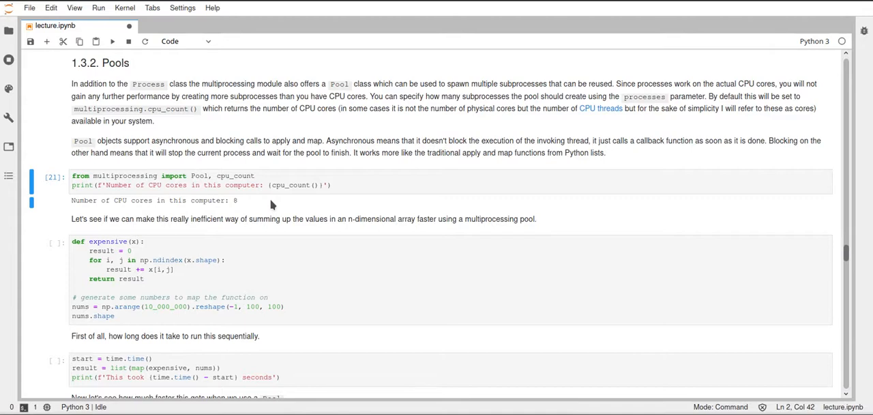
mouse_move(313, 192)
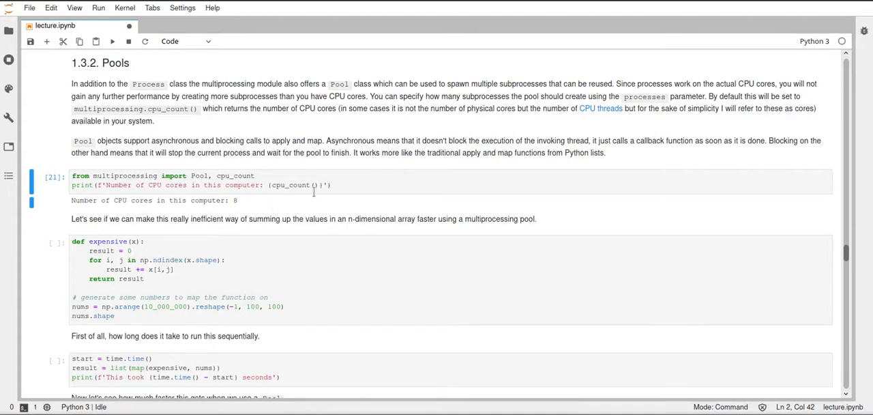
mouse_move(327, 205)
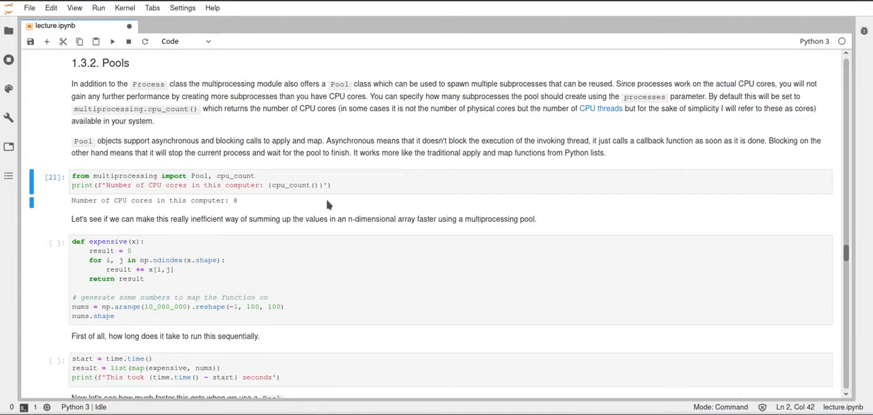
mouse_move(295, 207)
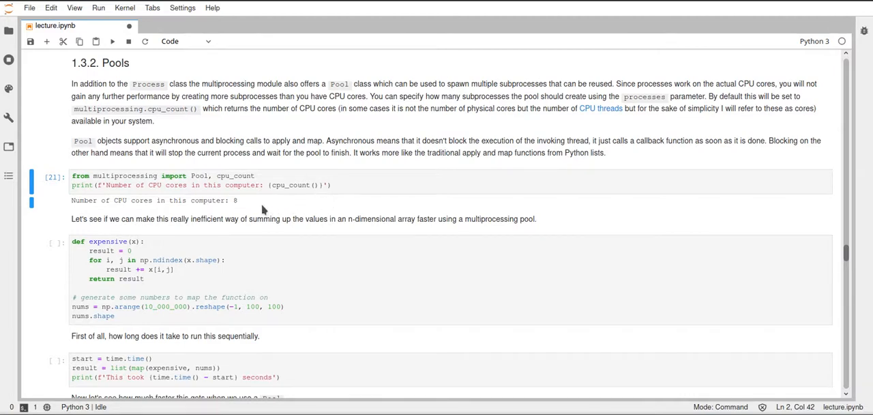
mouse_move(239, 205)
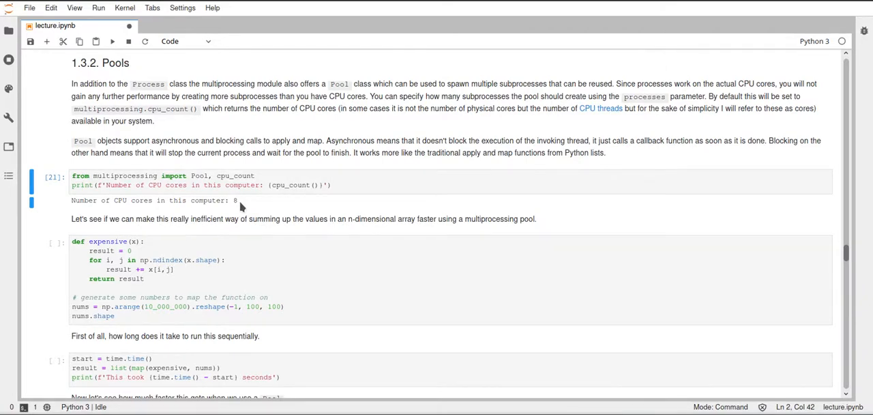
mouse_move(258, 201)
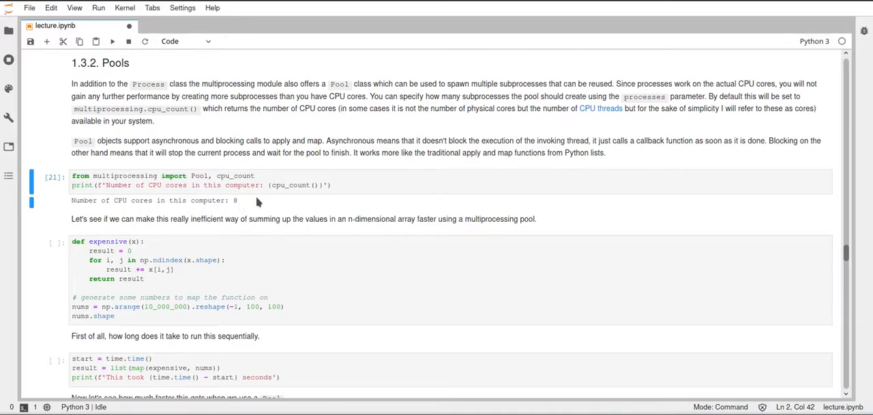
mouse_move(268, 203)
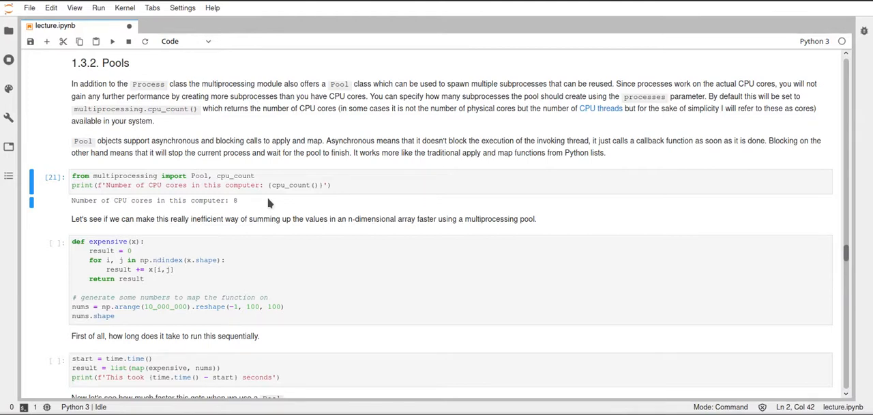
key(ctrl+s)
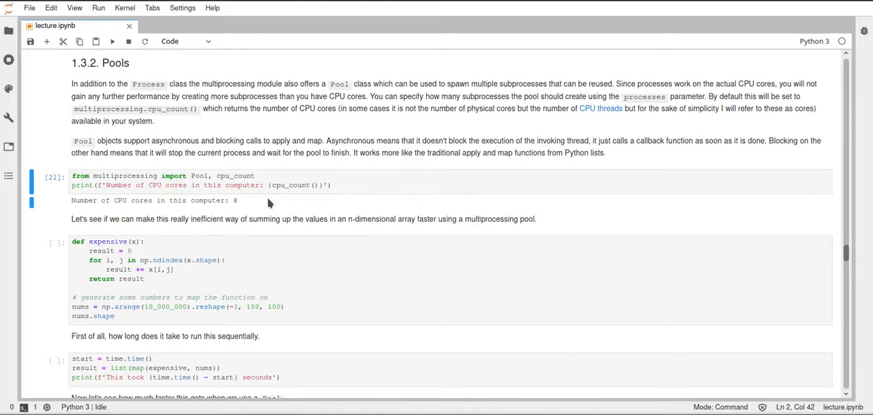
mouse_move(450, 168)
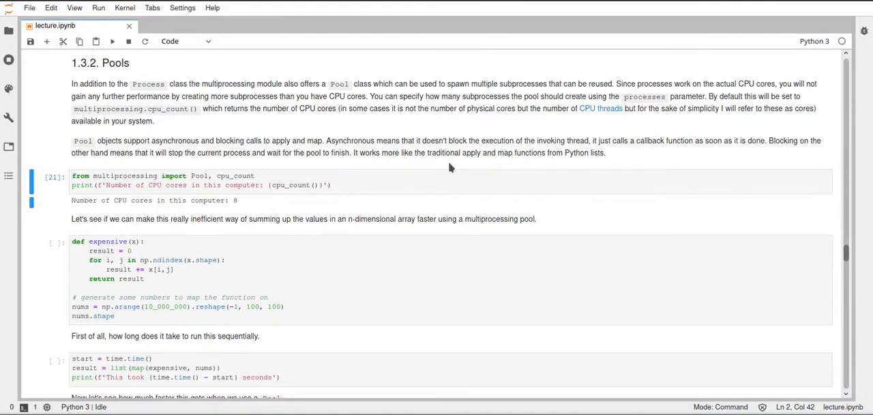
mouse_move(601, 109)
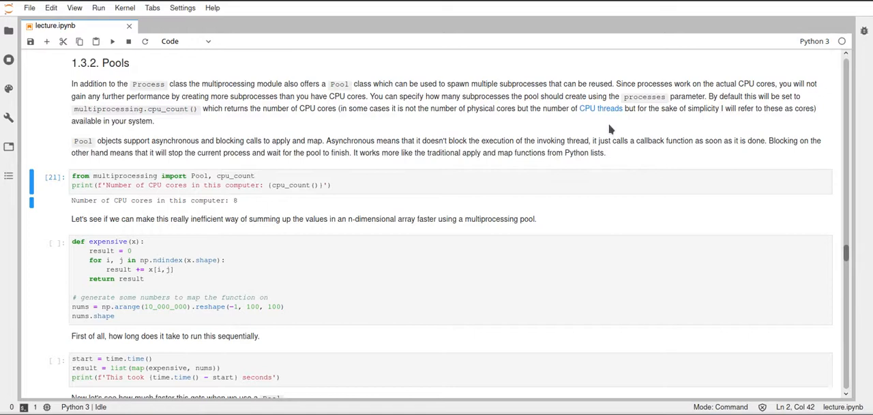
mouse_move(302, 200)
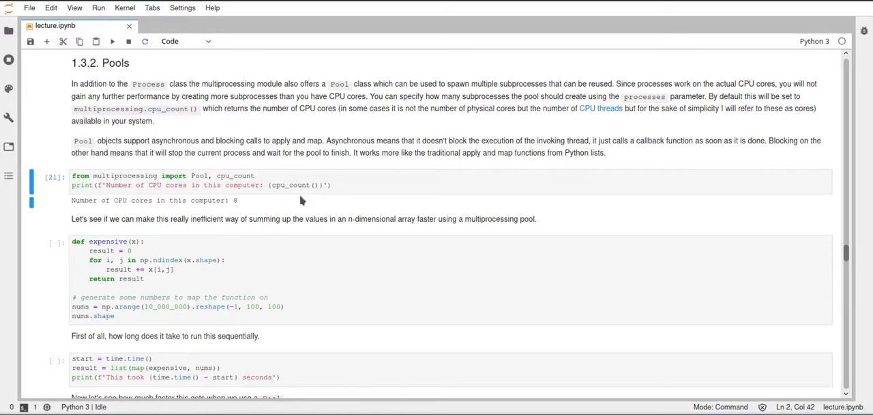
mouse_move(244, 208)
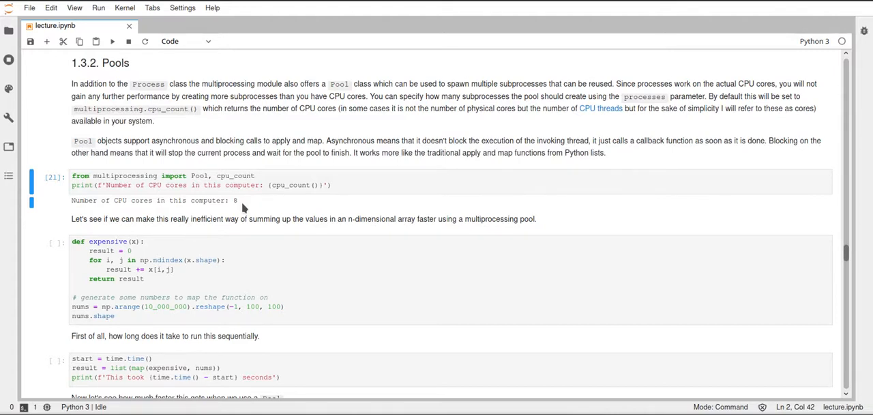
mouse_move(256, 206)
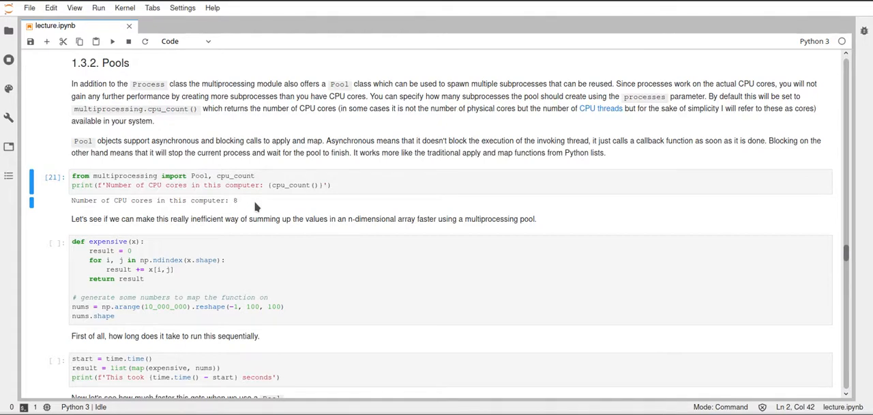
mouse_move(294, 207)
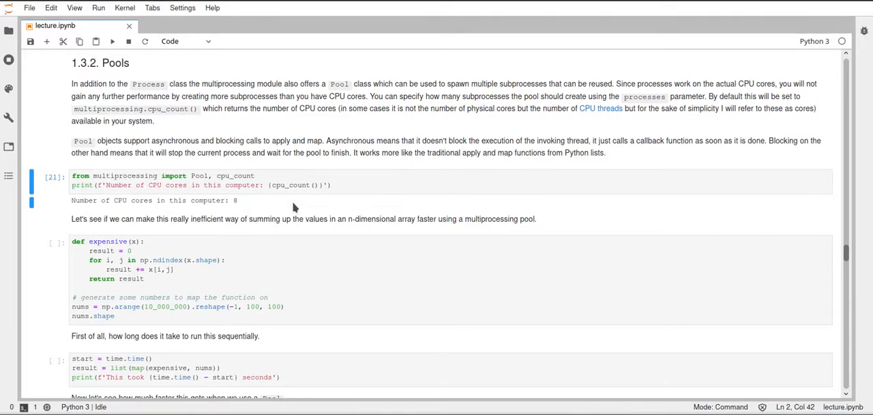
mouse_move(345, 218)
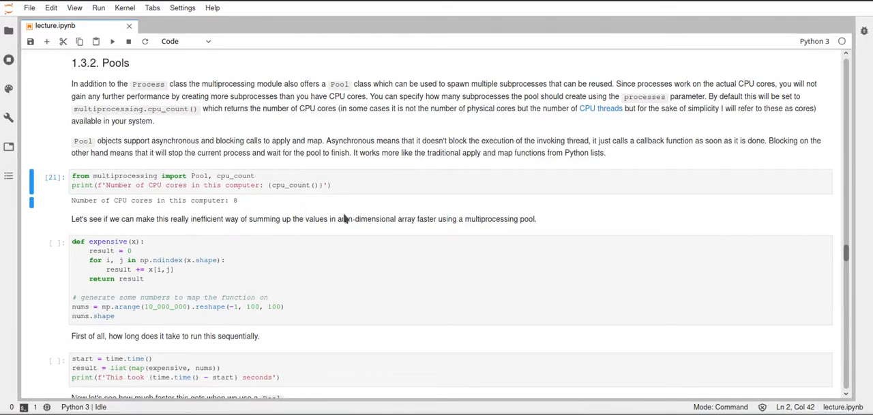
scroll(down, 3)
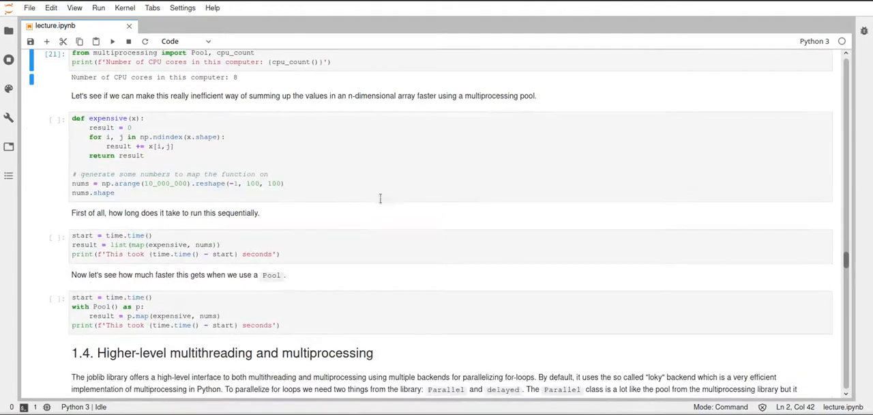
mouse_move(109, 118)
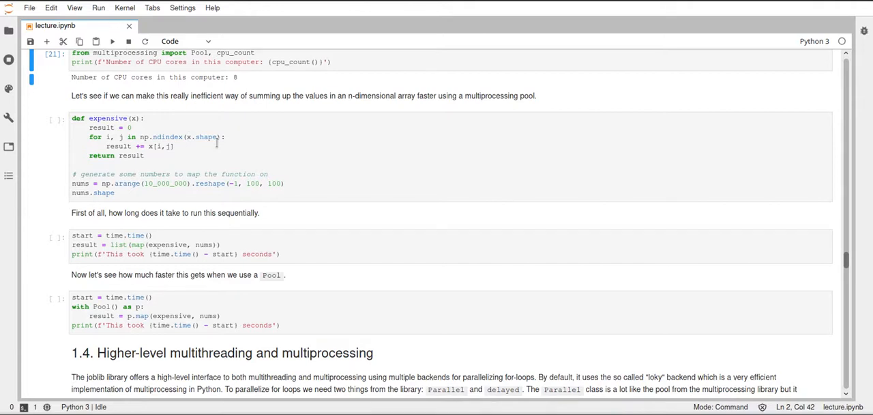
mouse_move(178, 146)
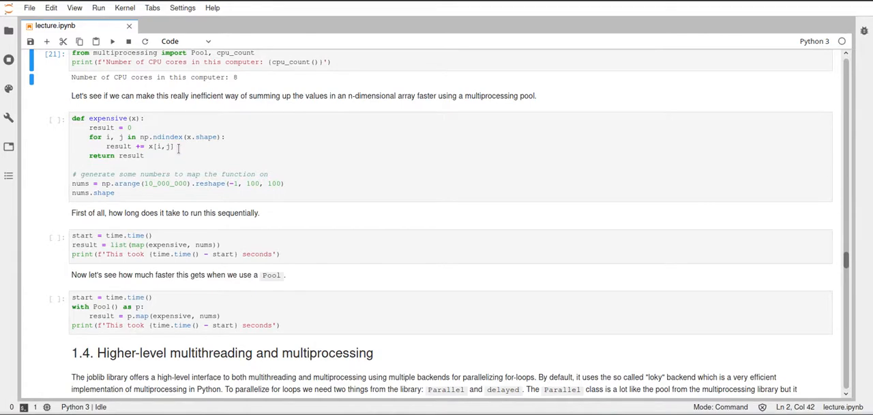
mouse_move(137, 118)
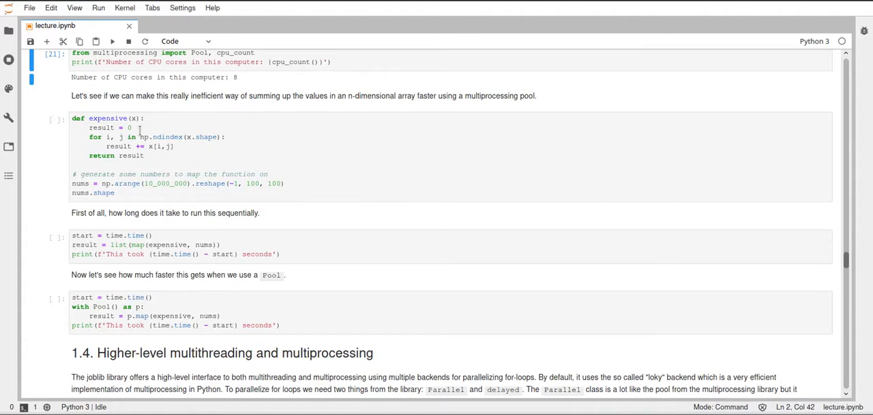
mouse_move(109, 139)
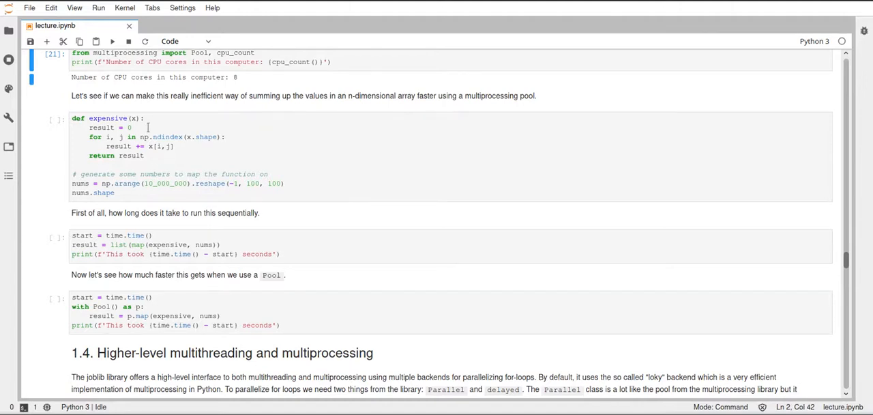
mouse_move(276, 162)
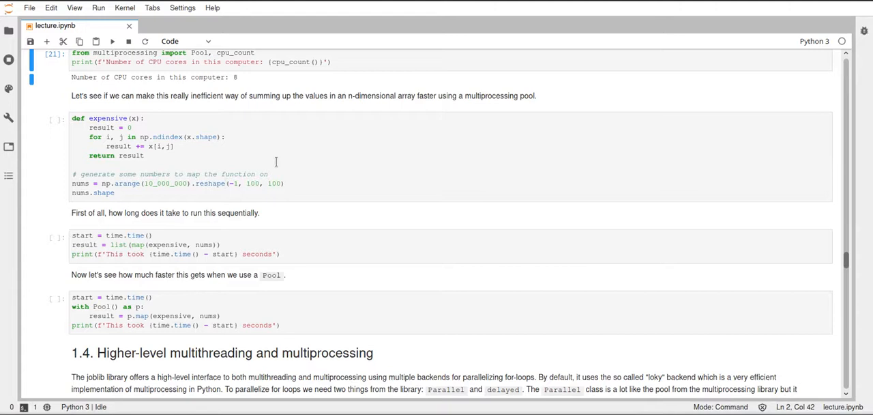
mouse_move(170, 162)
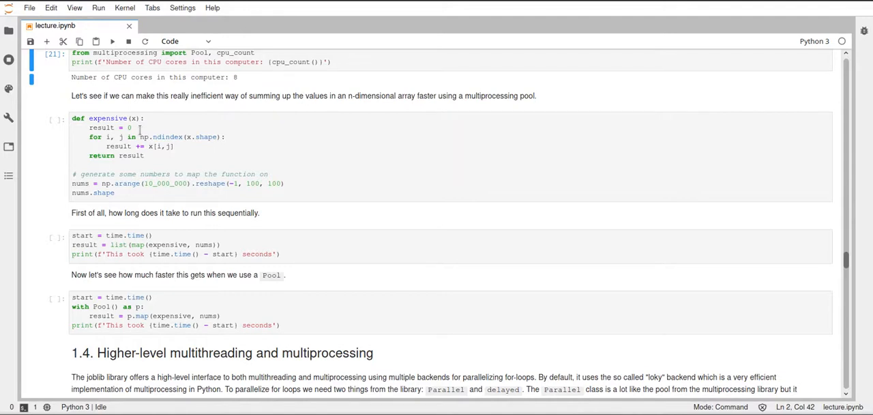
mouse_move(199, 120)
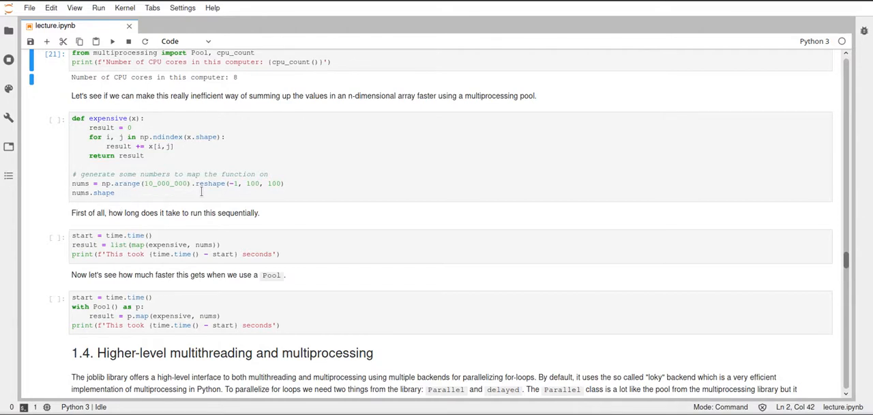
mouse_move(179, 202)
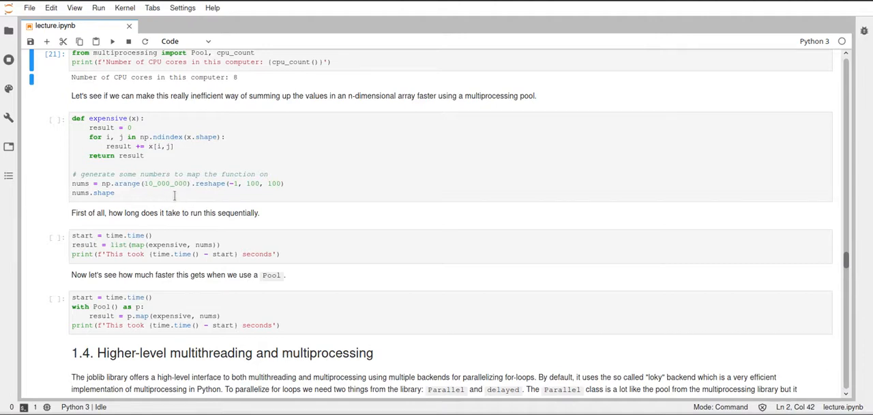
mouse_move(257, 166)
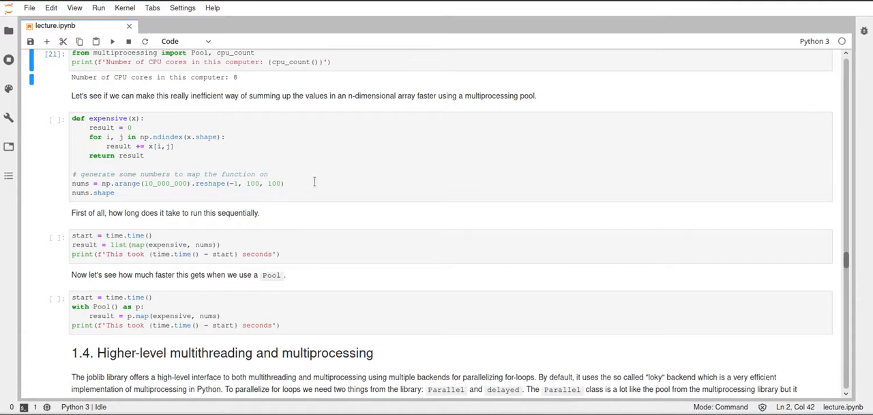
mouse_move(245, 190)
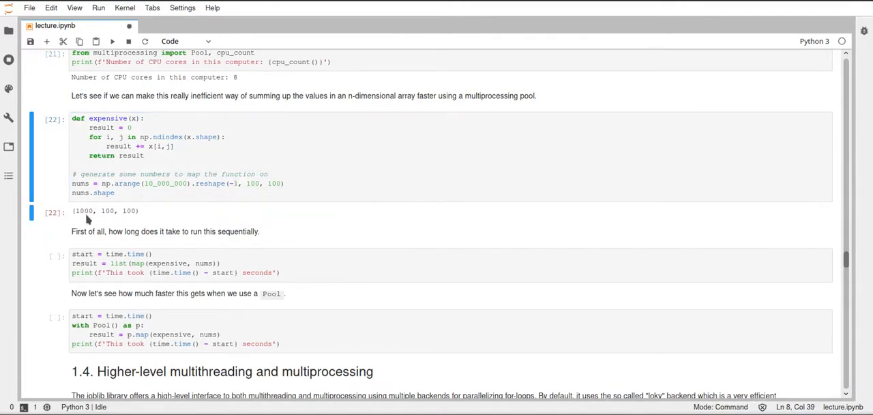
mouse_move(258, 217)
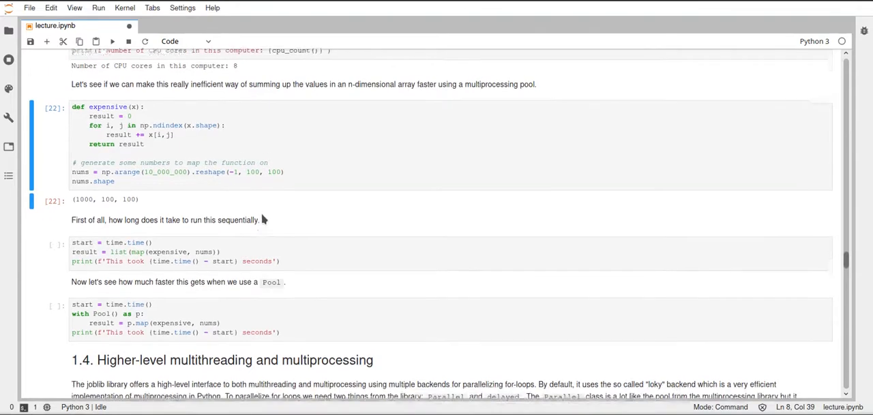
scroll(down, 3)
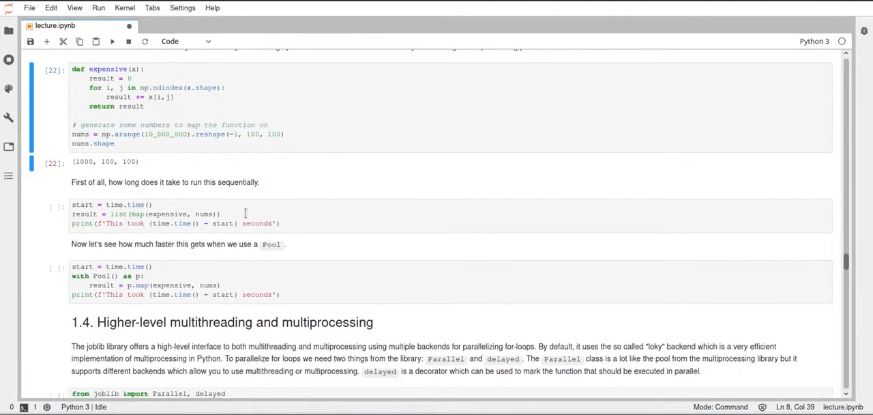
mouse_move(209, 207)
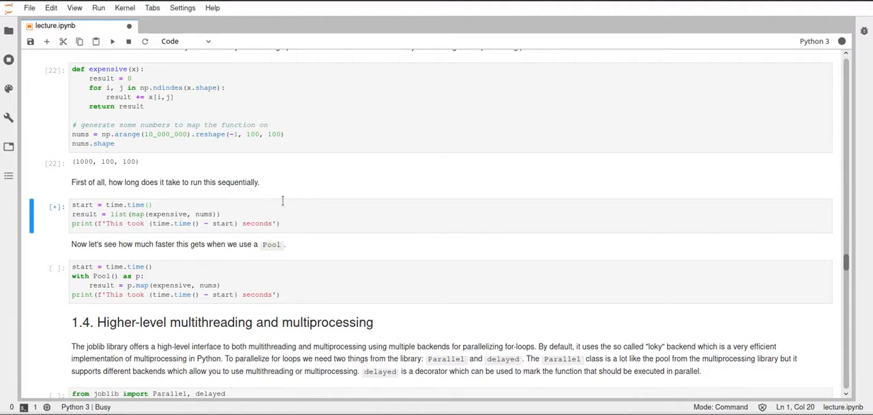
mouse_move(139, 215)
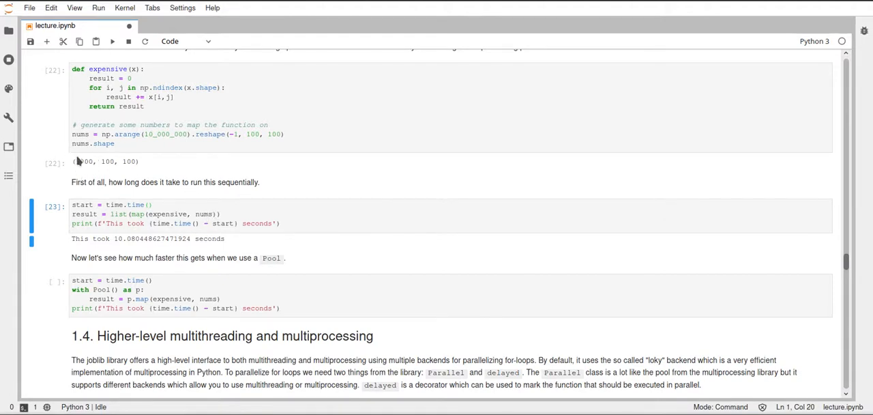
mouse_move(85, 171)
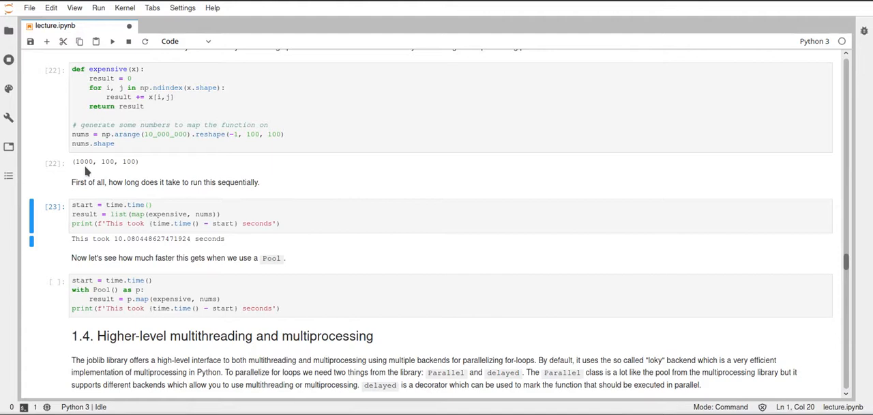
mouse_move(126, 166)
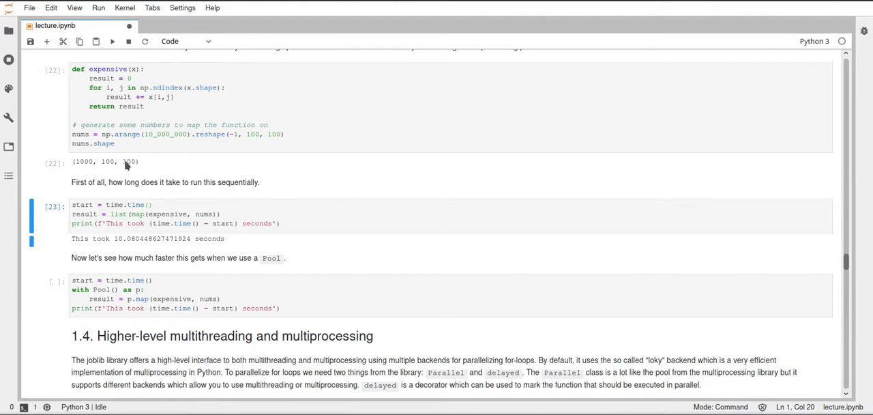
mouse_move(174, 249)
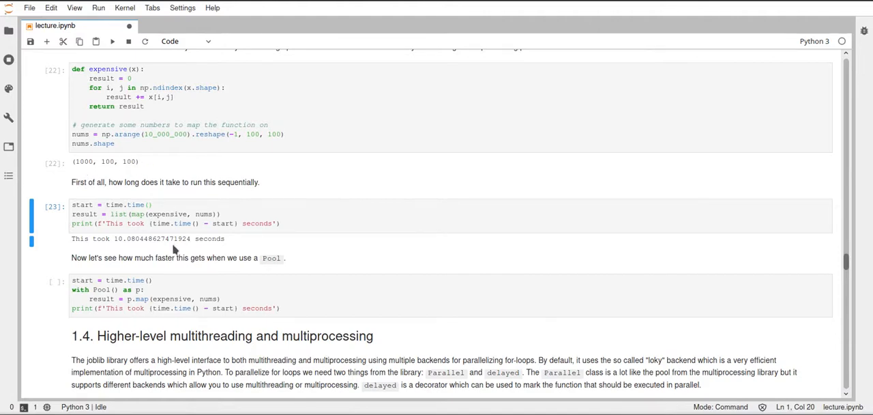
mouse_move(121, 248)
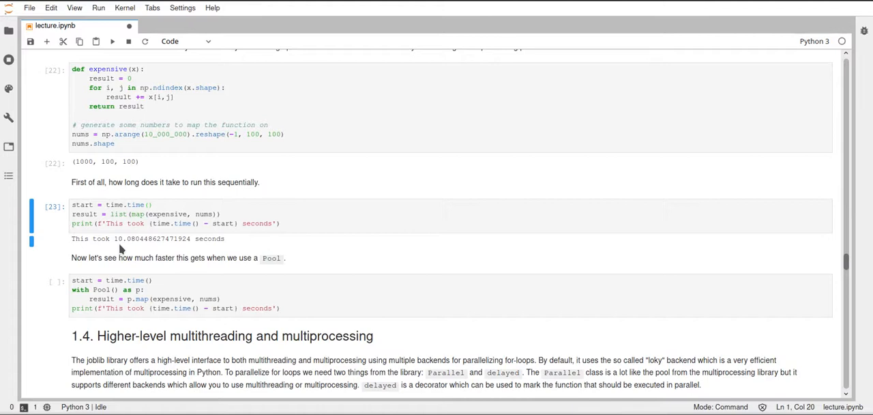
mouse_move(286, 243)
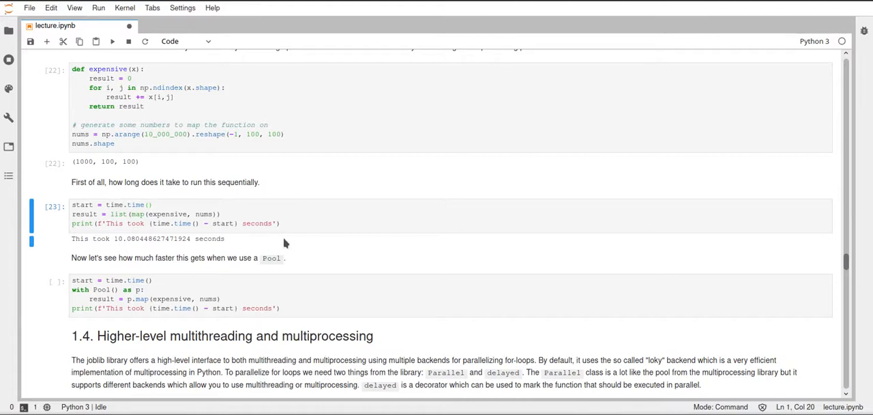
scroll(down, 3)
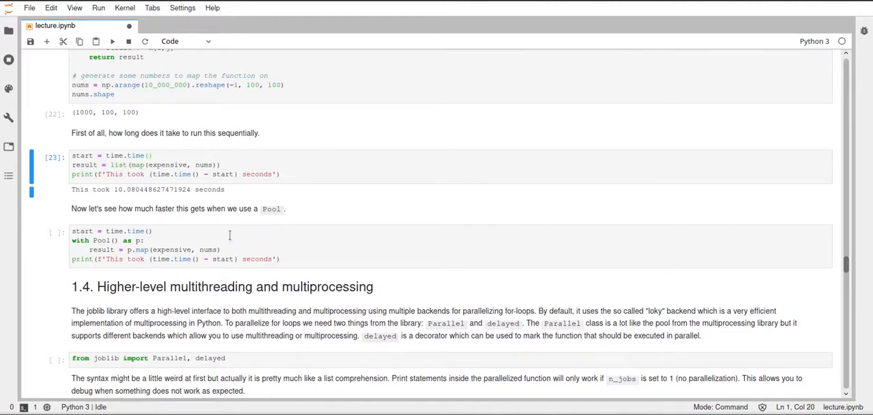
mouse_move(73, 246)
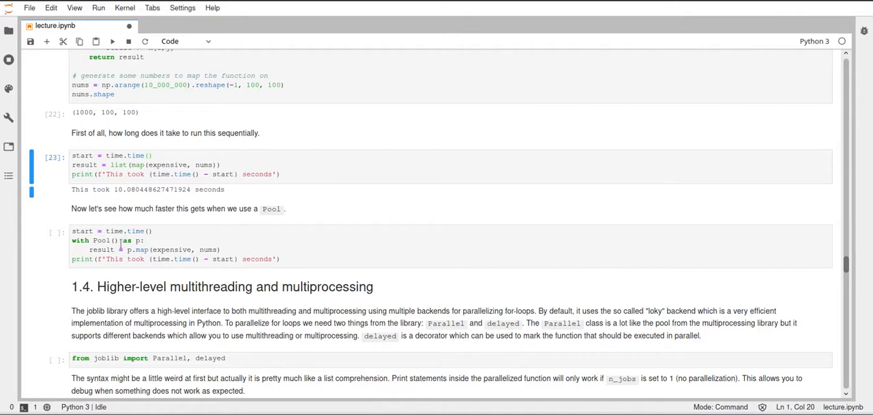
click(211, 246)
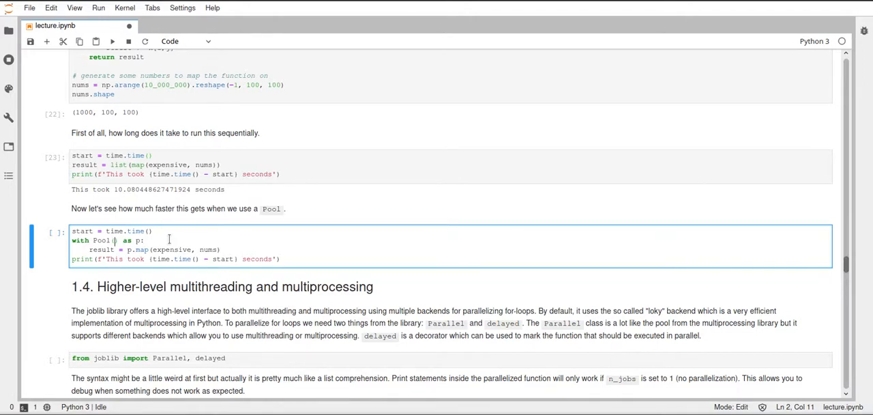
text(())
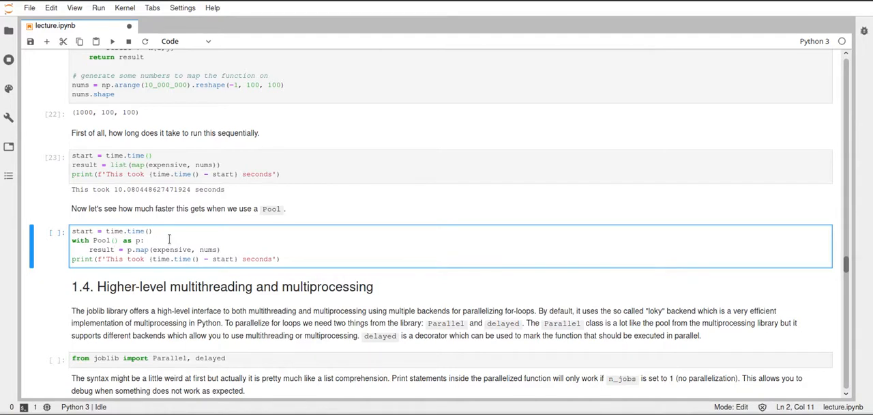
key(ctrl+s)
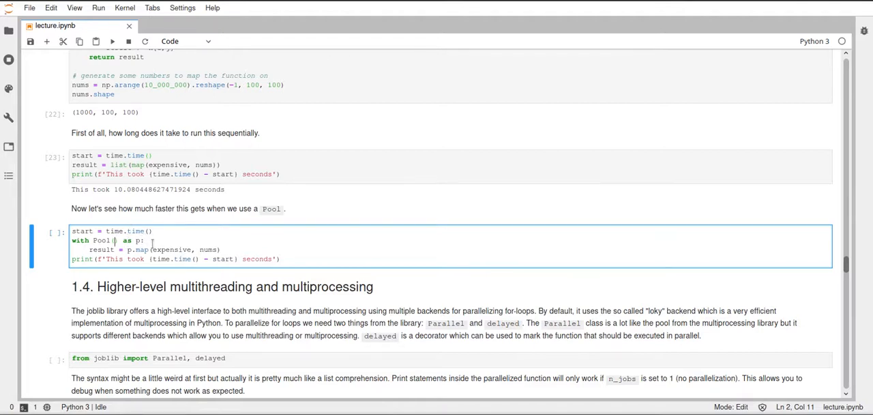
mouse_move(221, 243)
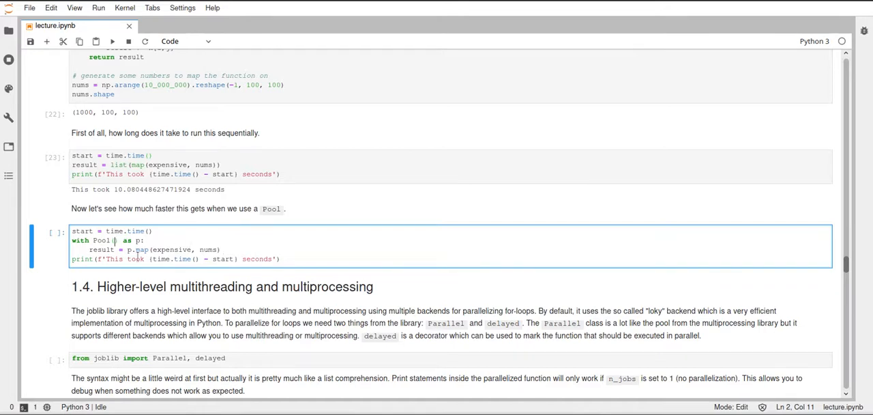
text(())
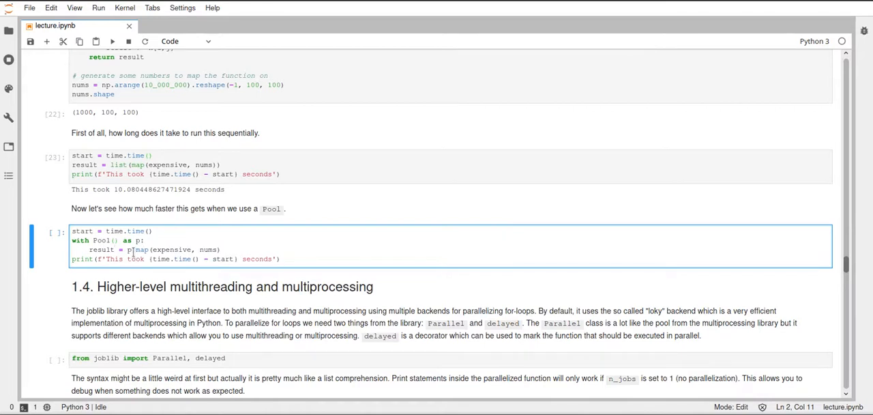
text(p.)
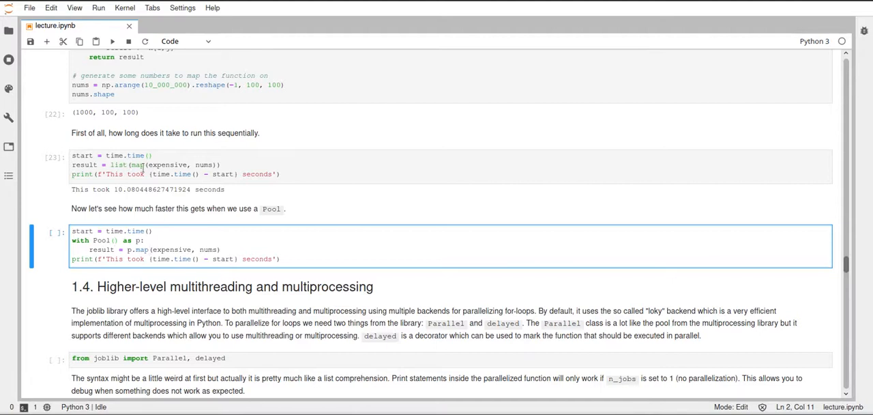
mouse_move(178, 241)
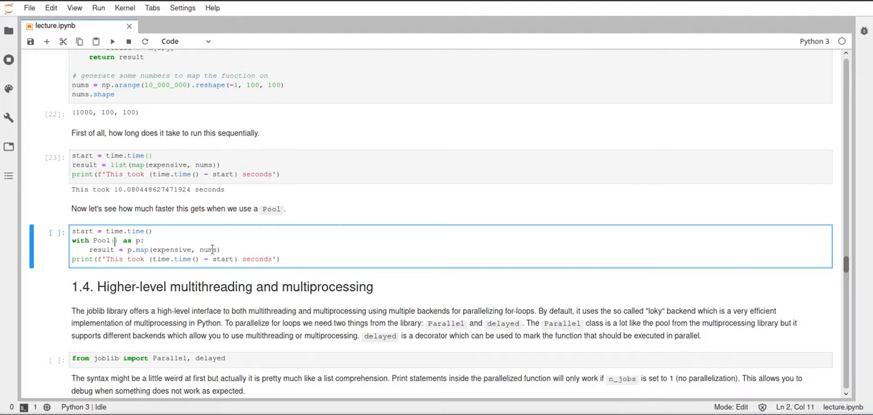
mouse_move(212, 225)
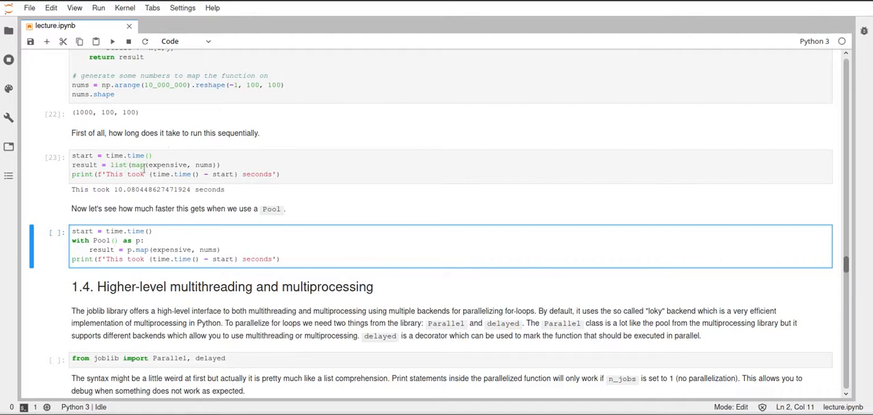
mouse_move(248, 238)
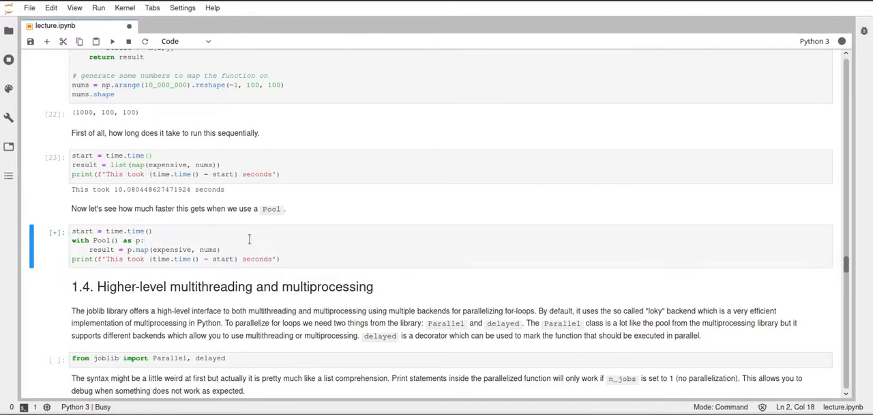
Step: Run the Pool timing cell and compare its ~3.05 s with the sequential 10.08 s
scroll(down, 3)
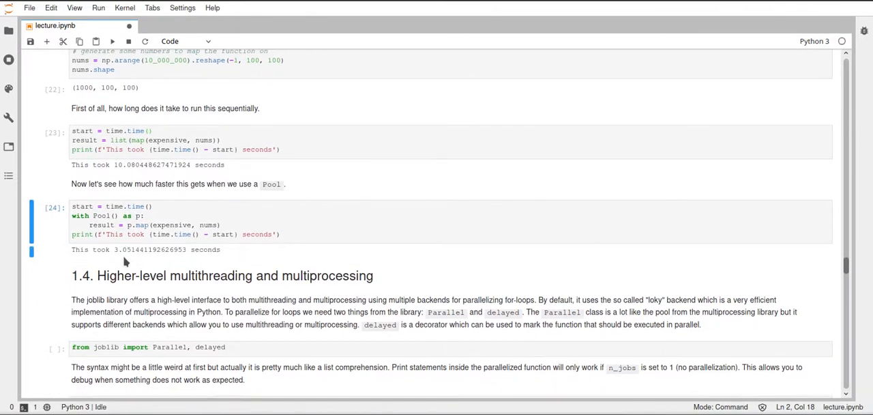
mouse_move(248, 258)
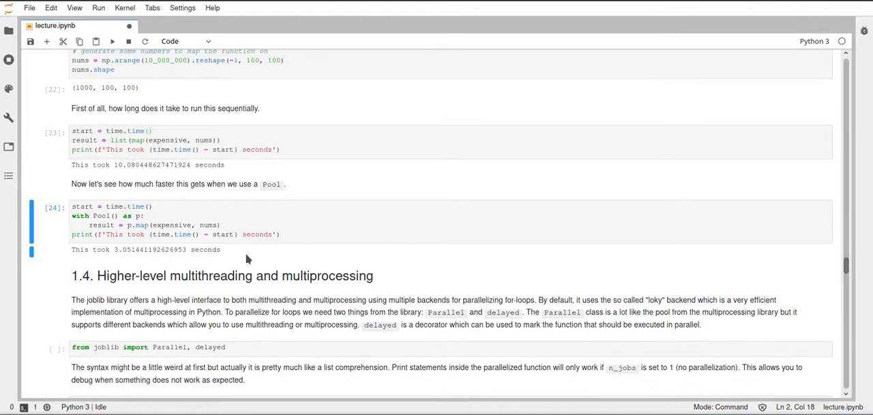
mouse_move(287, 242)
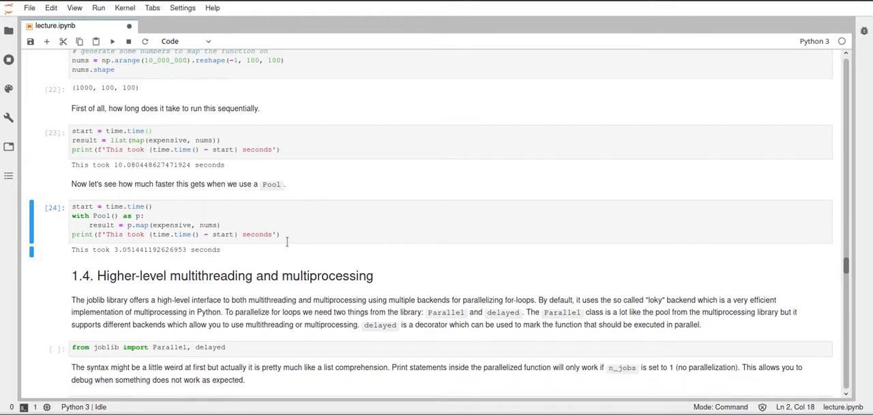
mouse_move(285, 193)
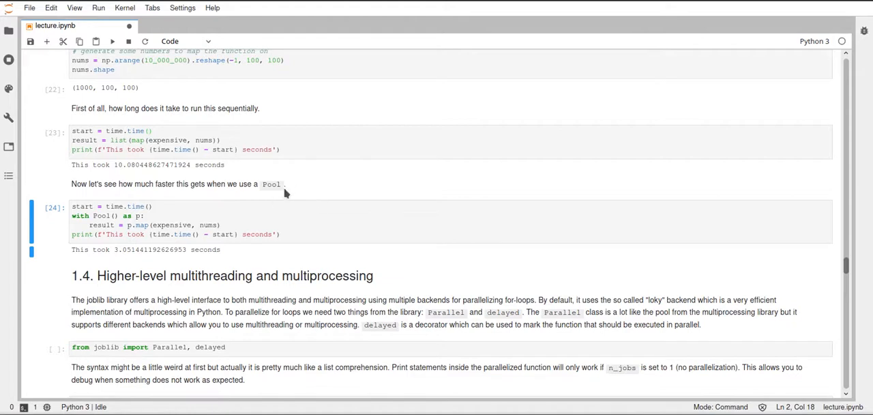
scroll(up, 3)
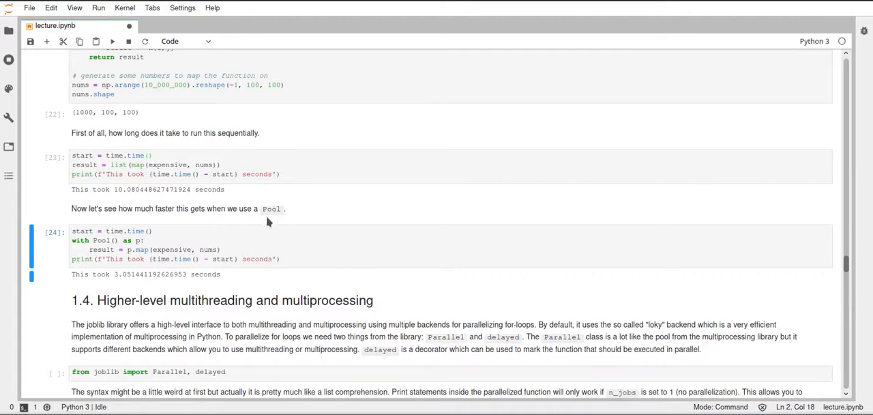
mouse_move(168, 239)
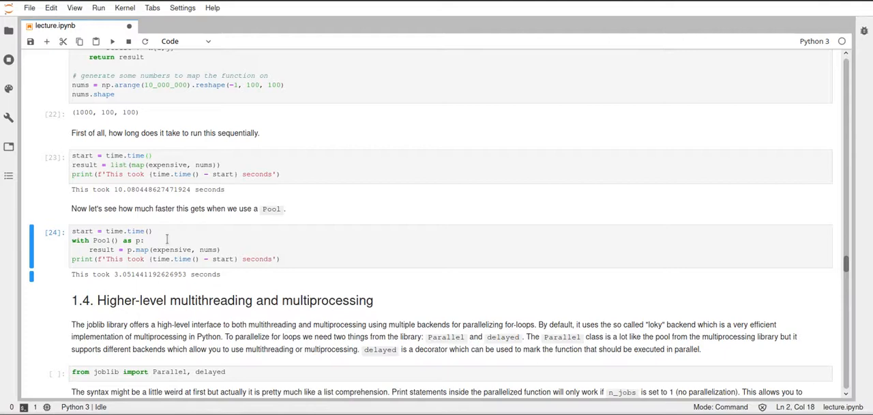
mouse_move(105, 247)
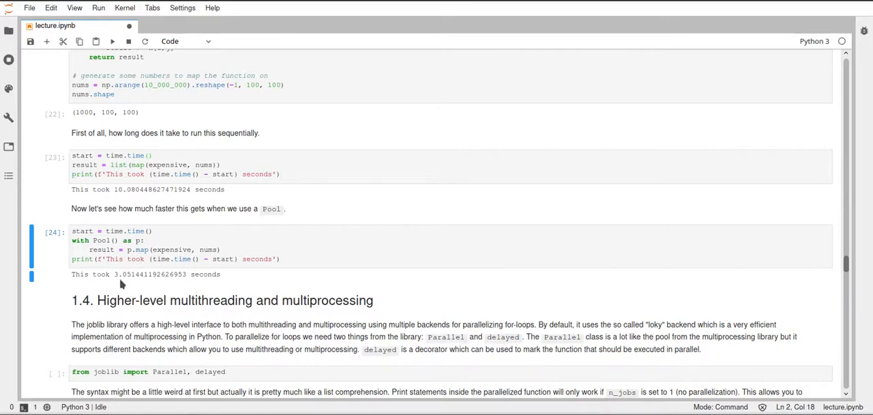
mouse_move(257, 285)
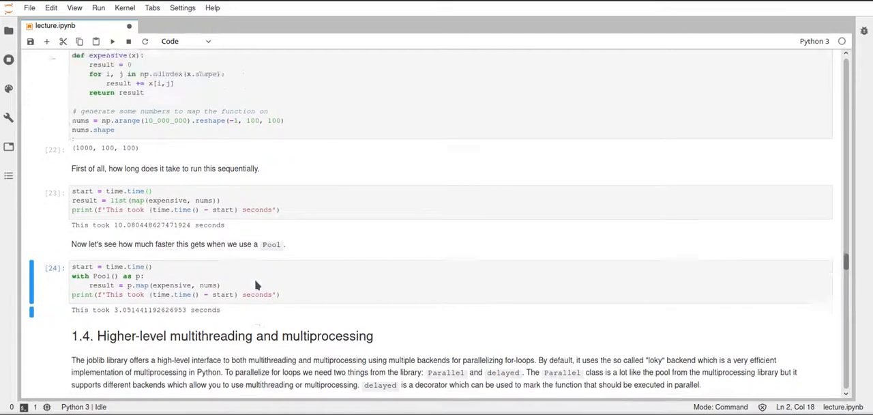
scroll(up, 3)
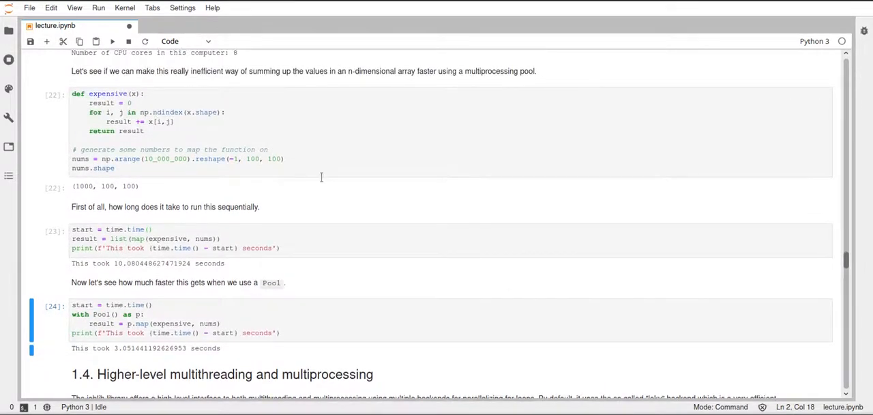